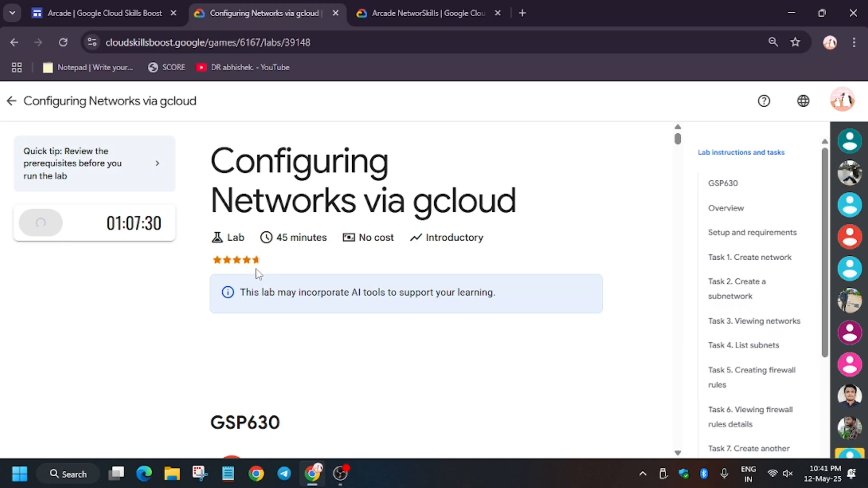
pyautogui.moveTo(91, 272)
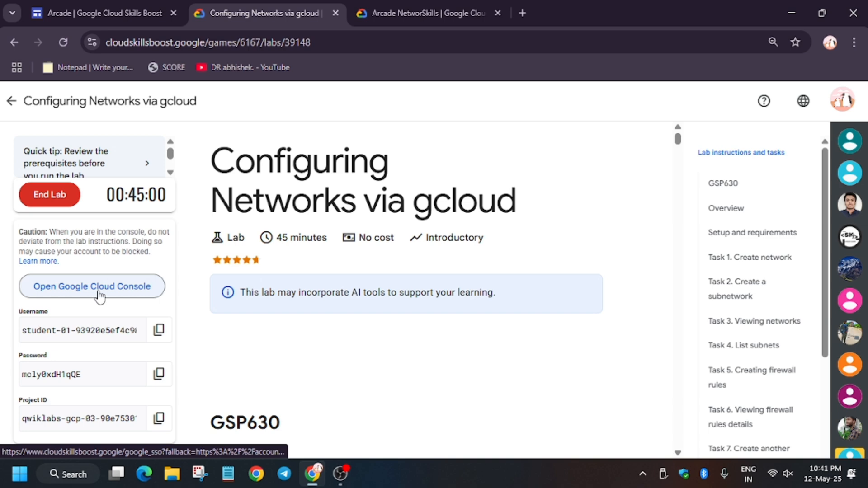
# Step: Start the networking lab and launch the Cloud Console with the student account
pyautogui.click(92, 286)
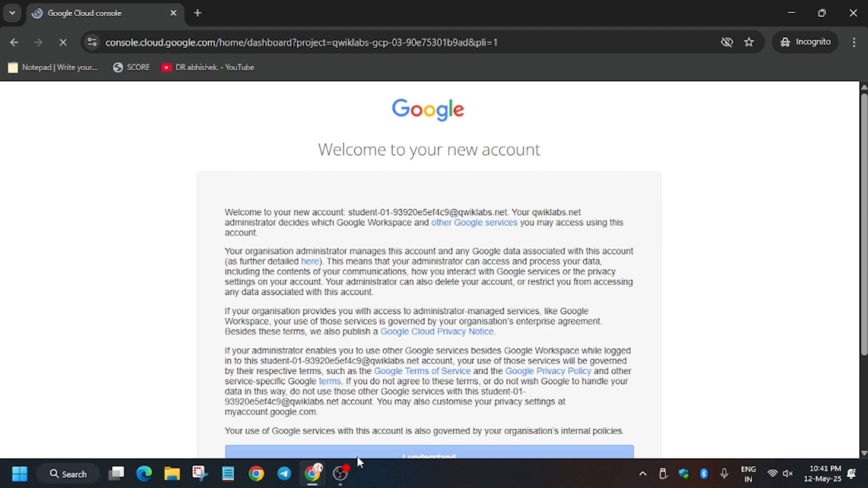
# Step: Acknowledge the new-account notice and agree to the Cloud Console terms of service
pyautogui.click(429, 456)
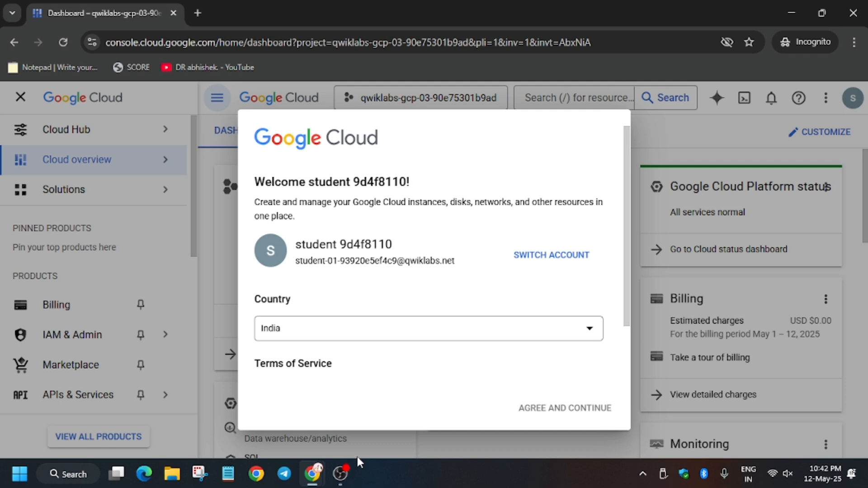
pyautogui.moveTo(343, 383)
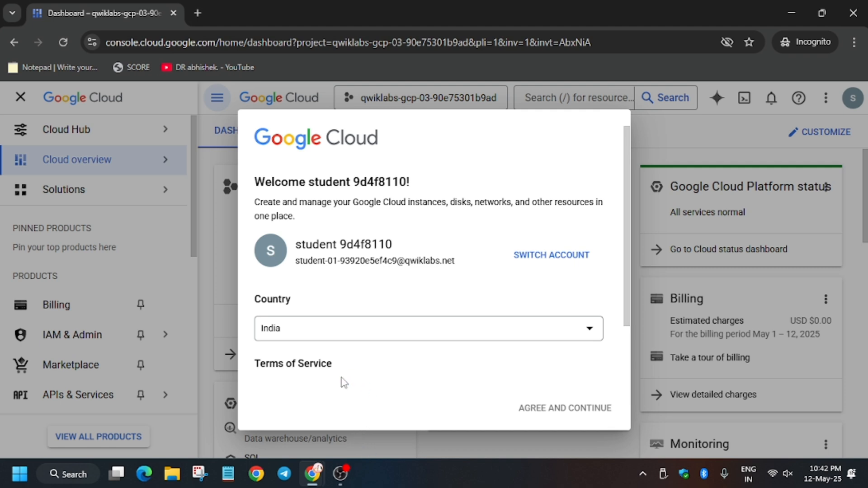
pyautogui.click(260, 331)
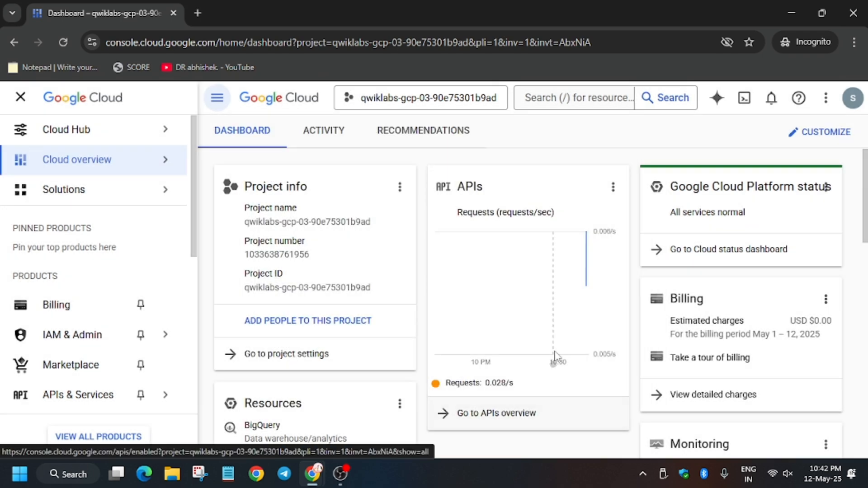
pyautogui.moveTo(744, 98)
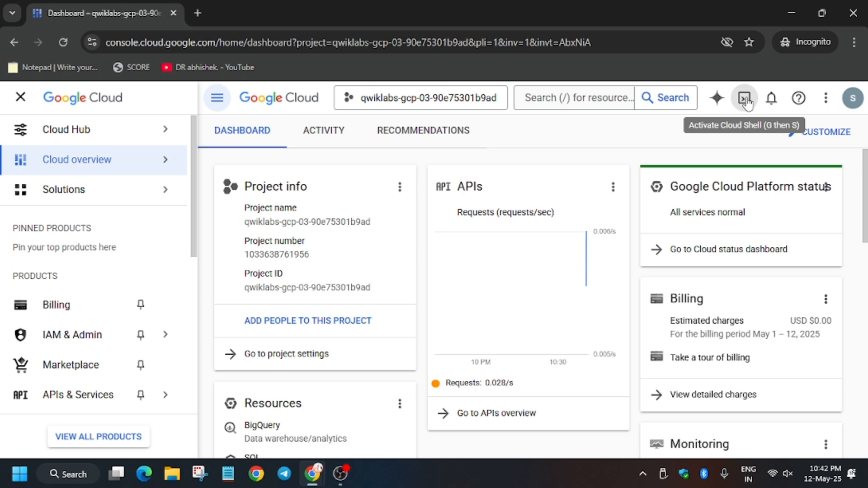
# Step: Activate Cloud Shell, close the navigation sidebar, and return to the lab instructions
pyautogui.click(744, 98)
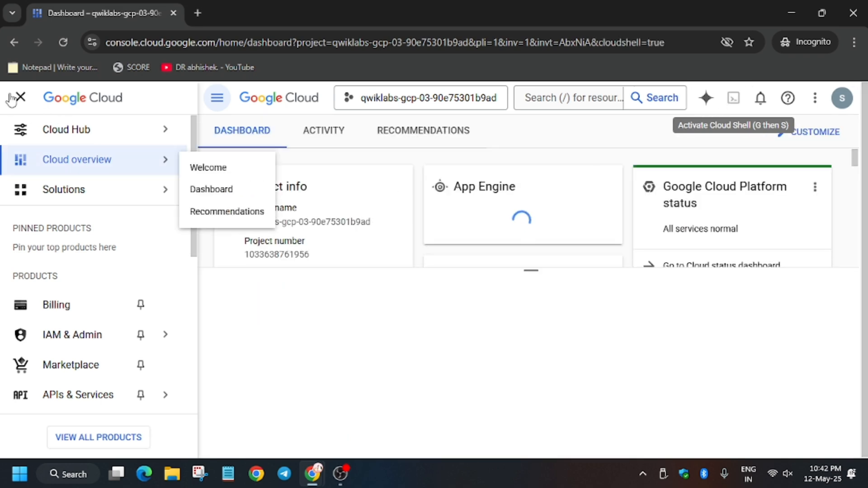
pyautogui.click(15, 98)
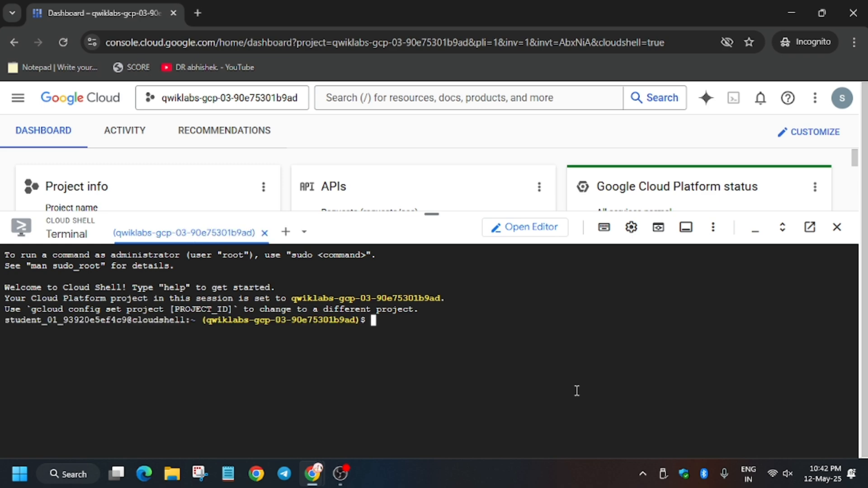
pyautogui.click(261, 12)
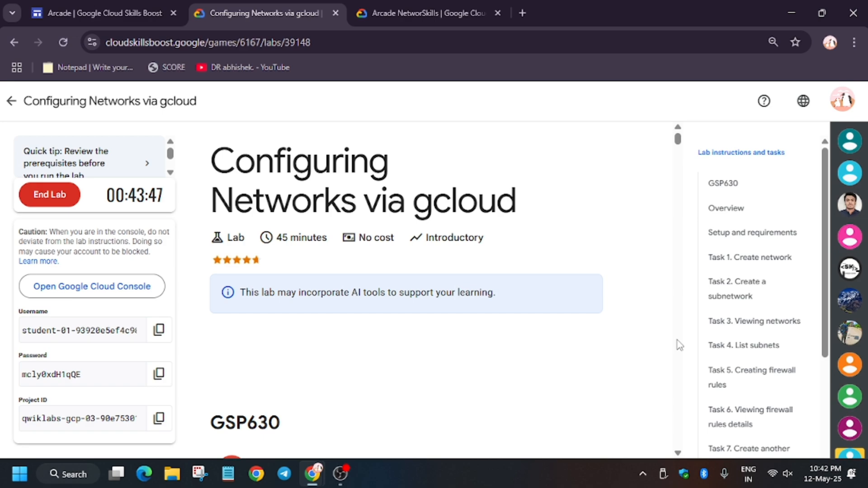
# Step: Install ping in Cloud Shell with sudo apt install iputils-ping
pyautogui.scroll(-3)
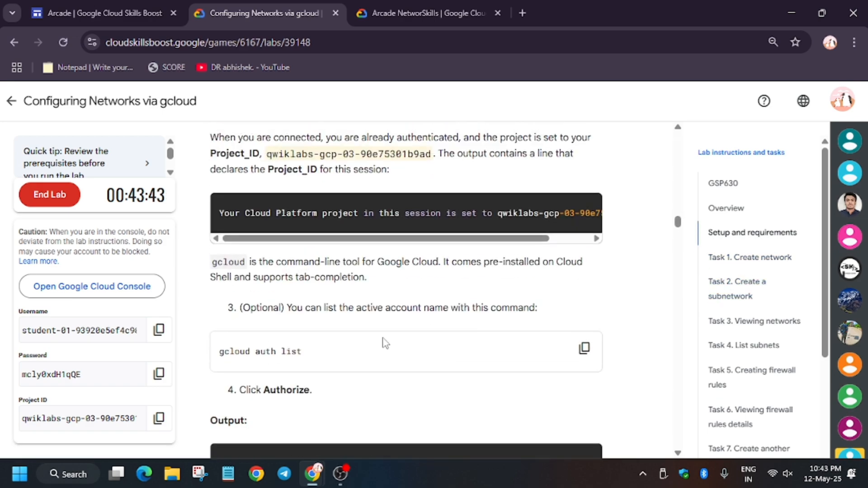
pyautogui.scroll(-3)
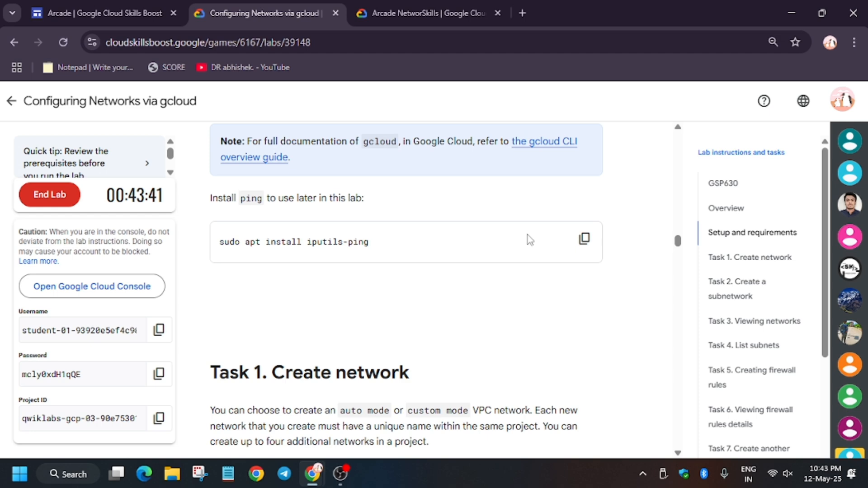
pyautogui.click(584, 239)
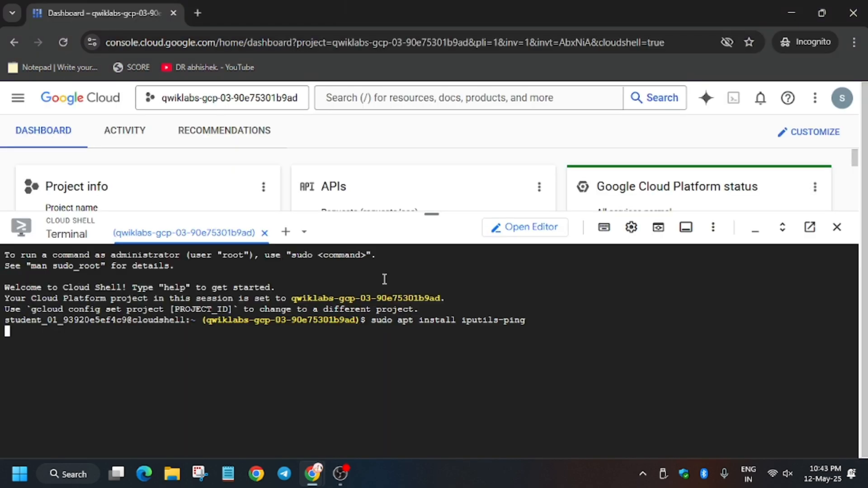
pyautogui.press('Return')
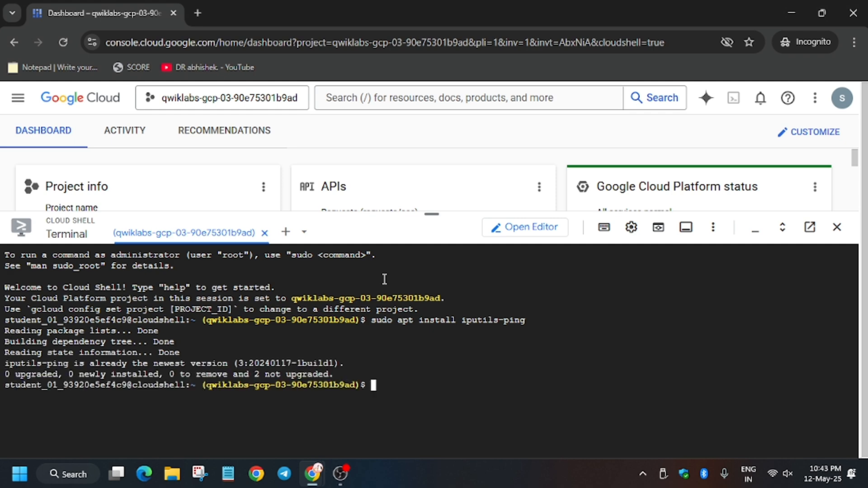
# Step: Create the custom-mode labnet network and pass the Task 1 progress check
pyautogui.click(261, 12)
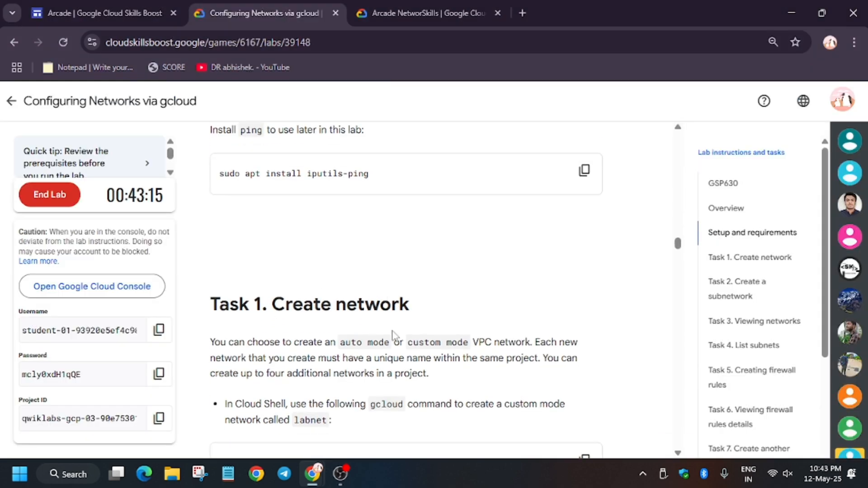
pyautogui.click(583, 256)
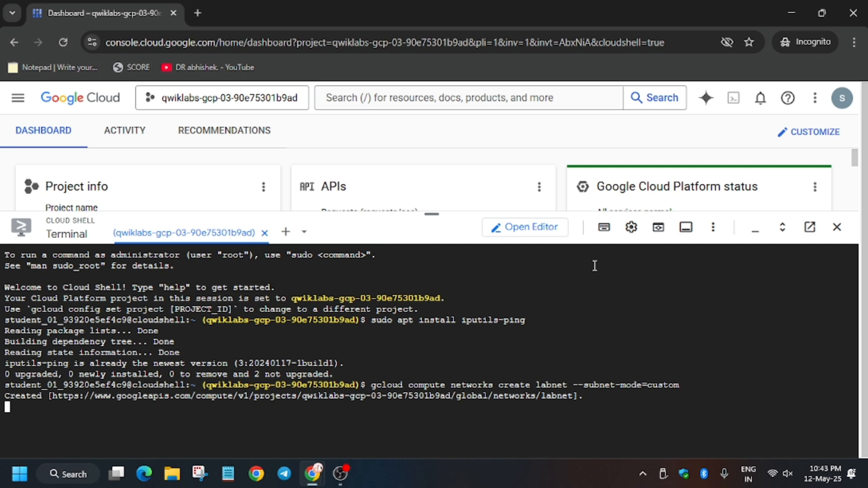
pyautogui.click(259, 12)
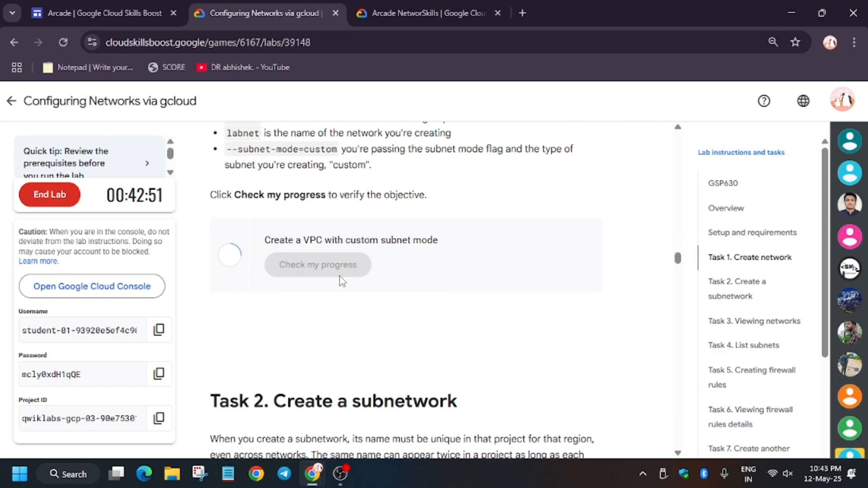
pyautogui.click(317, 265)
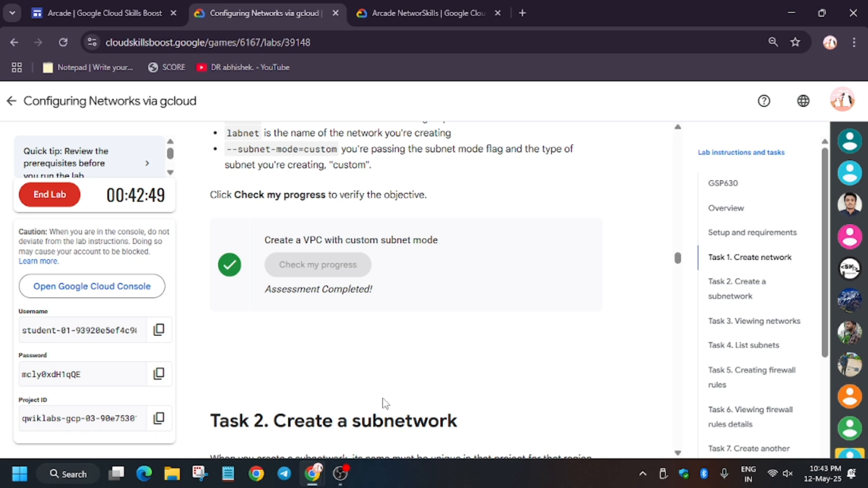
pyautogui.scroll(-3)
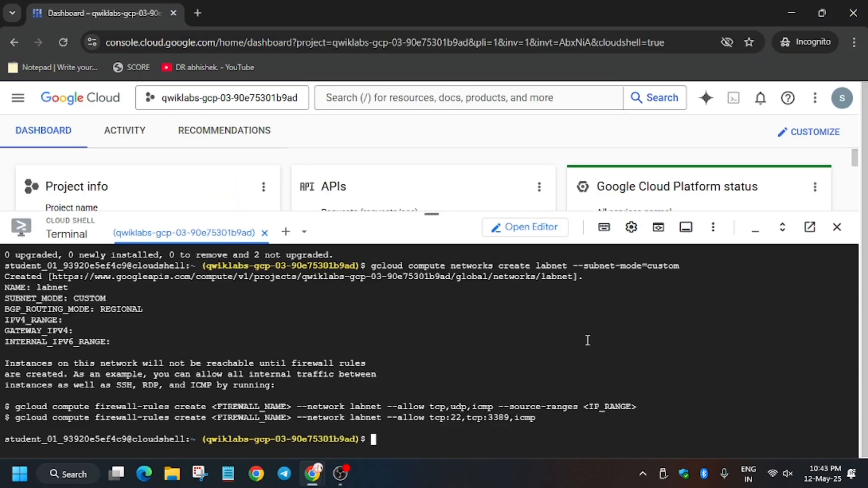
# Step: Create subnet labnet-sub (us-central1, 10.0.0.0/28), then run gcloud compute networks list
pyautogui.click(257, 13)
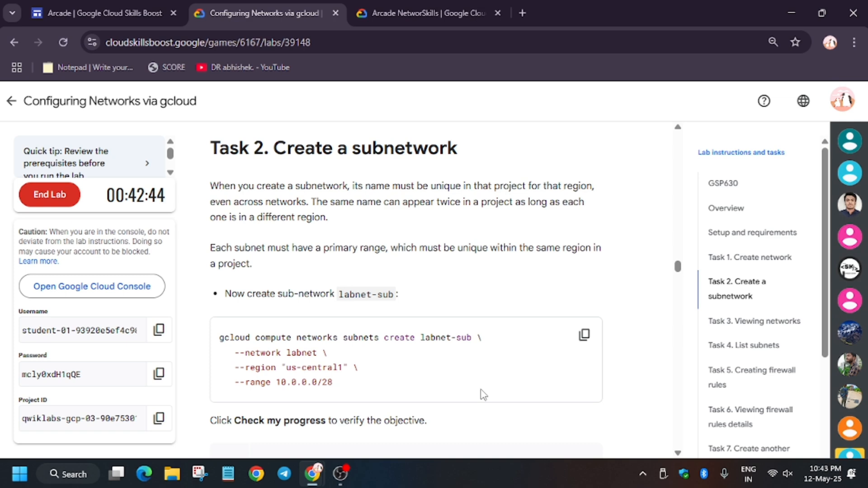
pyautogui.scroll(-3)
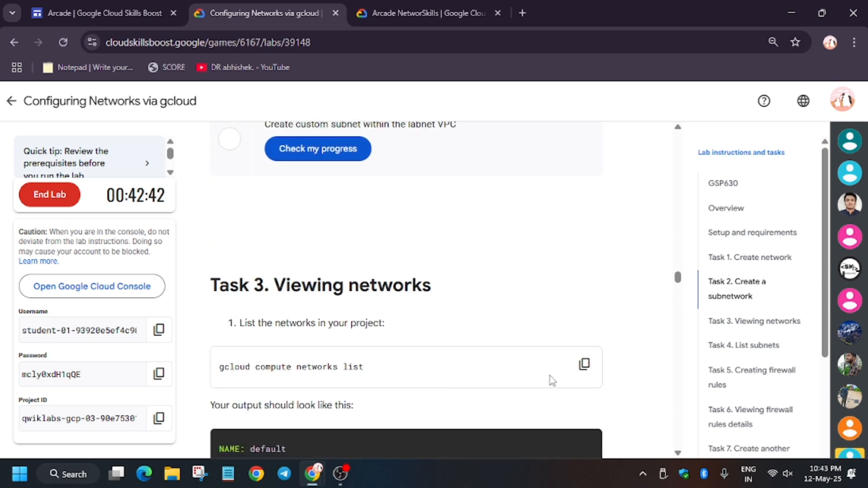
pyautogui.click(584, 365)
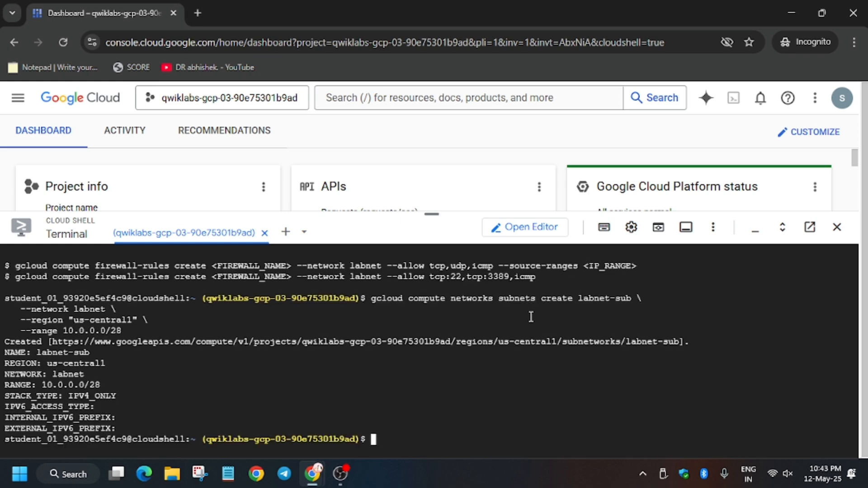
pyautogui.write('gcloud compute networks list')
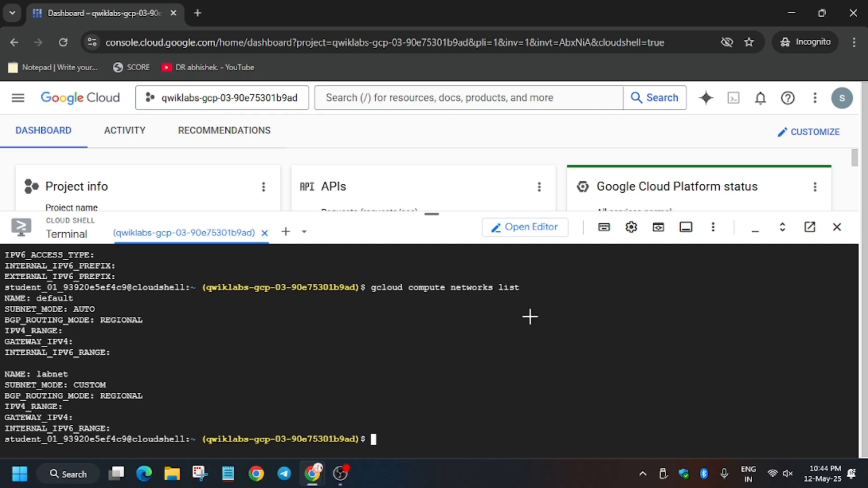
# Step: Verify the tcp:22 and ICMP firewall-rule task, raising the lab score to 20/100
pyautogui.click(261, 13)
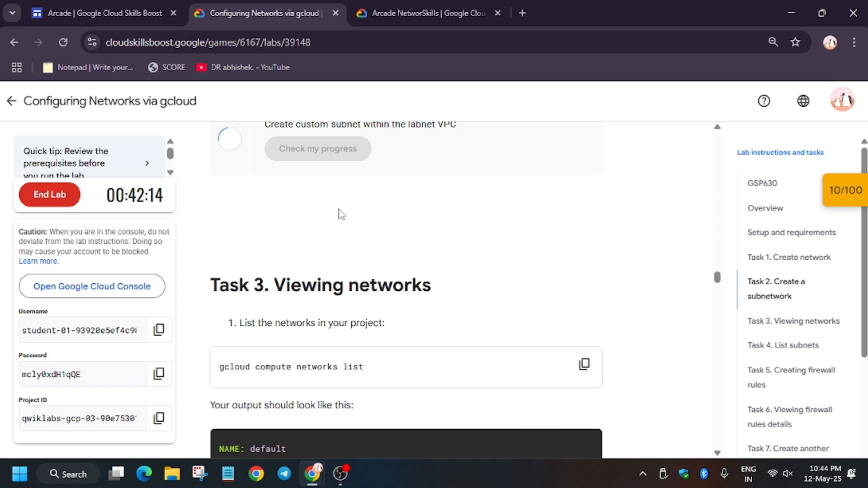
pyautogui.scroll(-3)
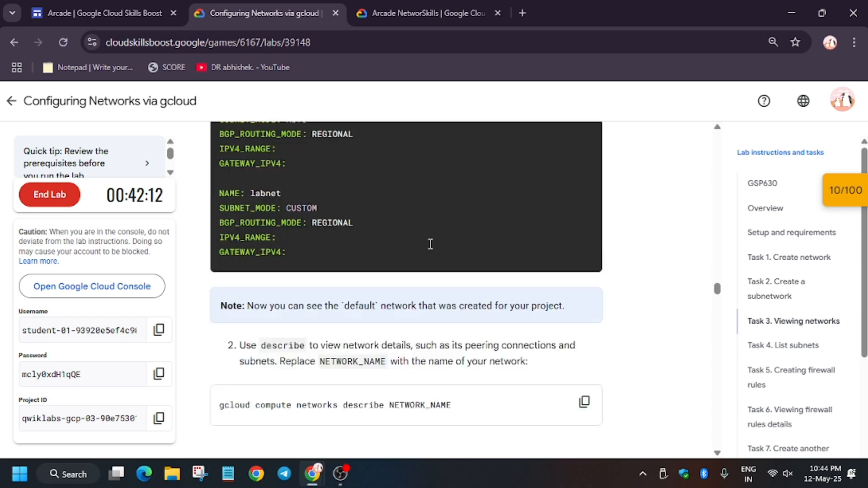
pyautogui.scroll(-3)
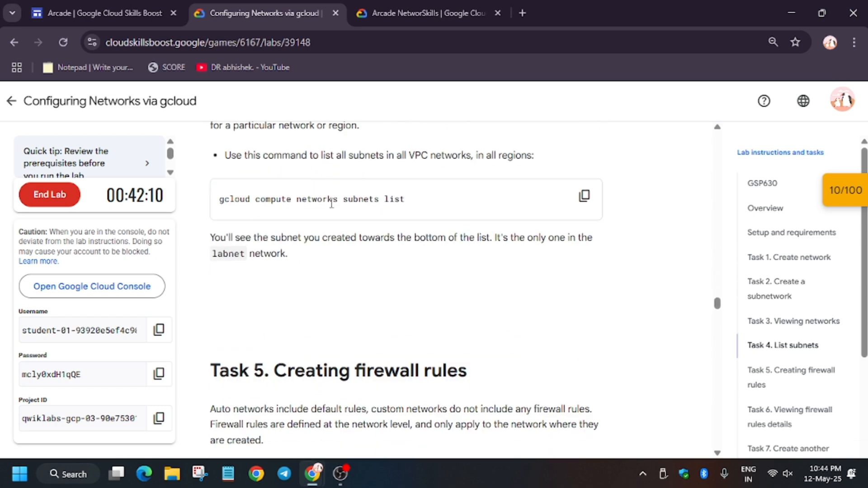
pyautogui.scroll(-3)
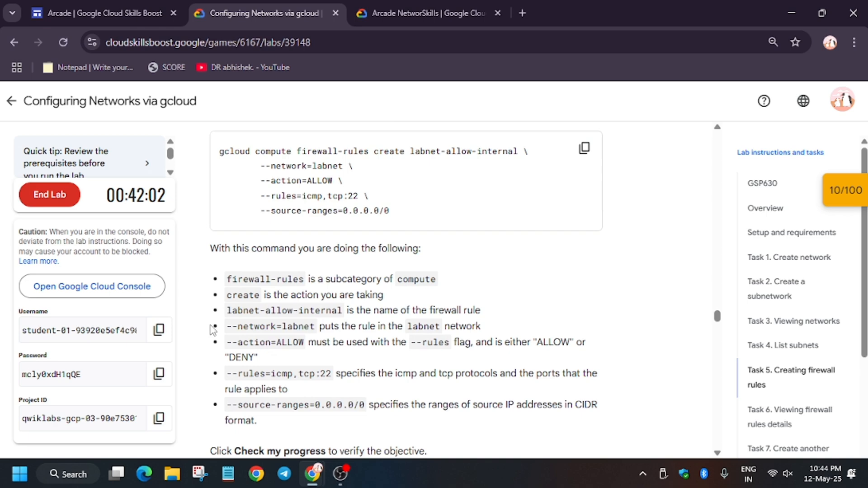
pyautogui.moveTo(218, 367)
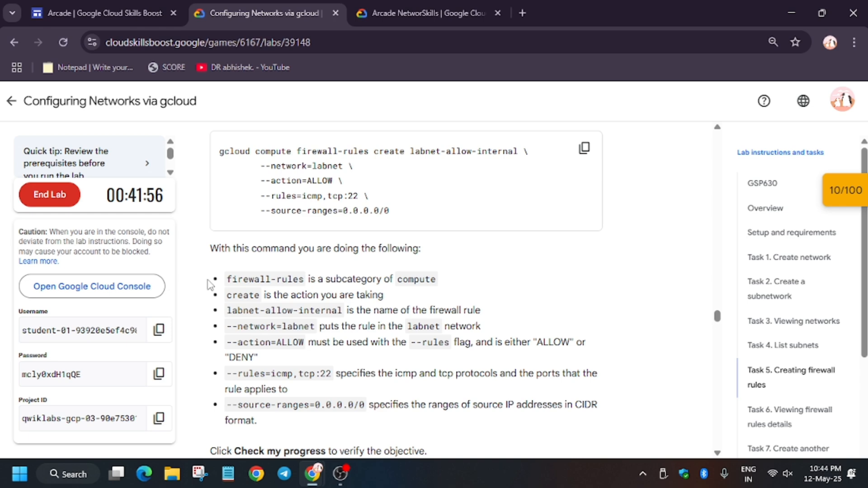
pyautogui.moveTo(256, 276)
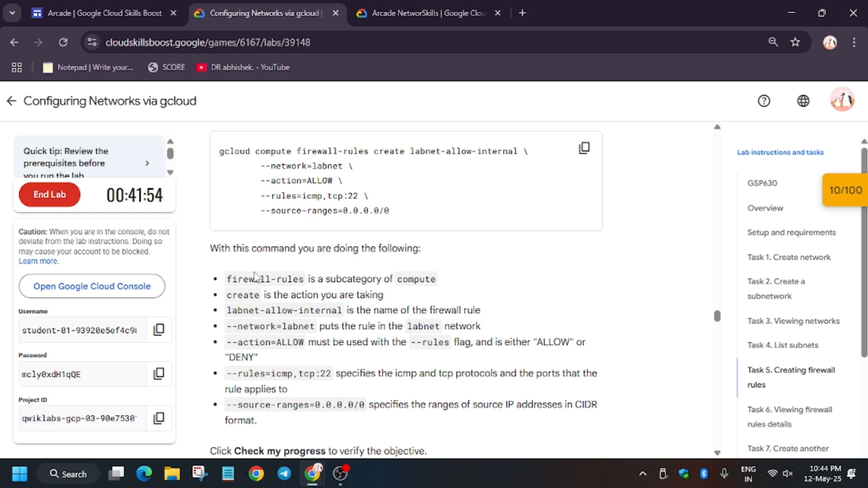
pyautogui.moveTo(365, 340)
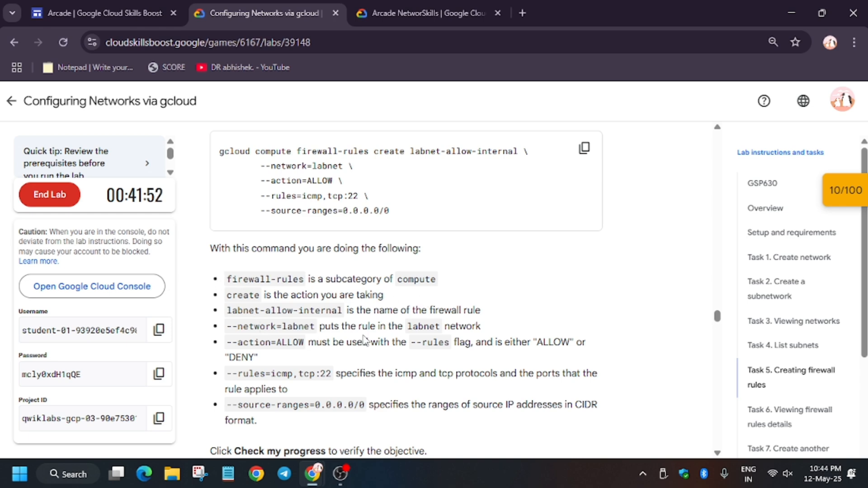
pyautogui.moveTo(430, 343)
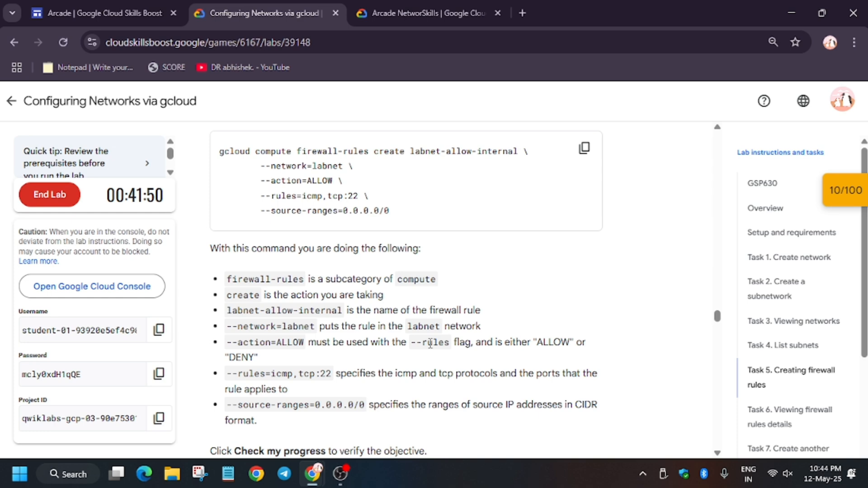
pyautogui.moveTo(506, 378)
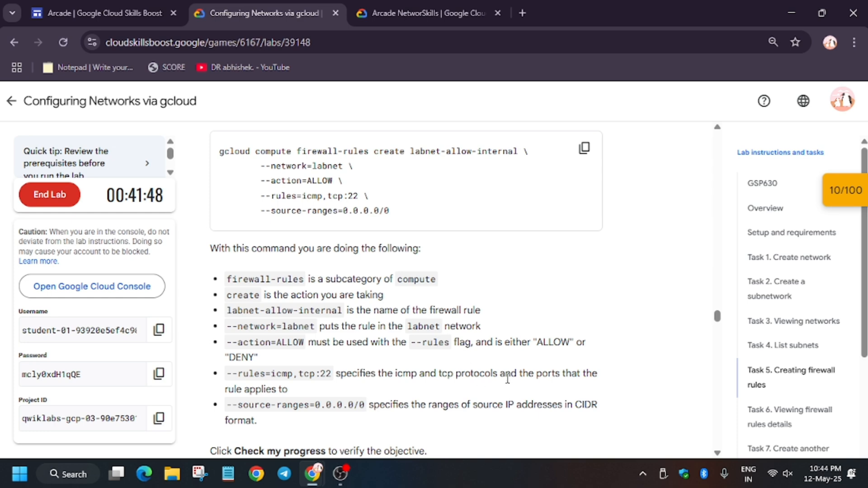
pyautogui.scroll(-3)
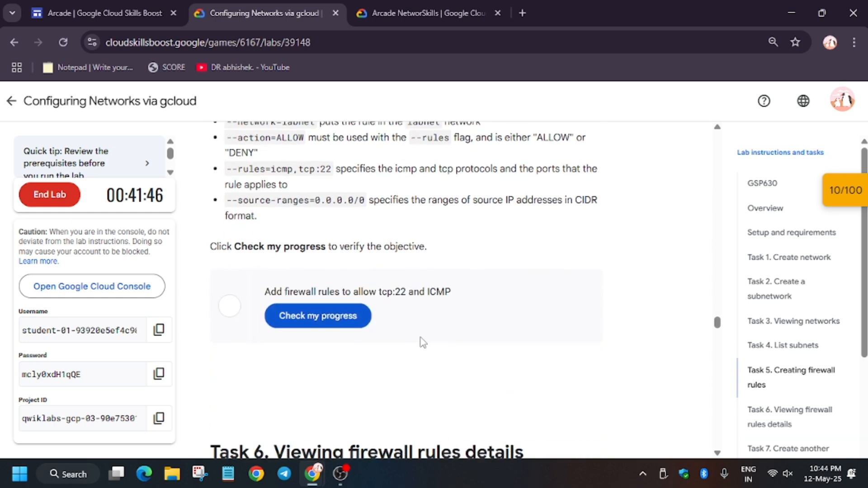
pyautogui.click(317, 316)
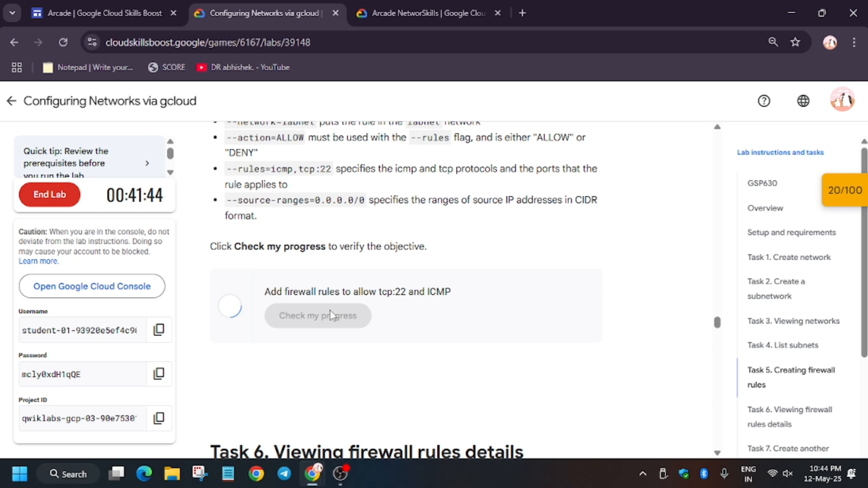
pyautogui.click(317, 316)
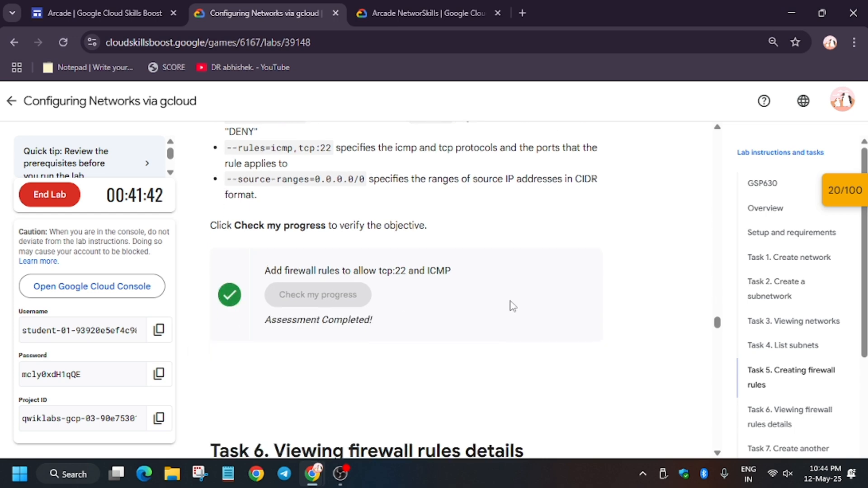
# Step: Run the Task 7 commands creating privatenet and private-sub (us-central1, 10.1.0.0/28)
pyautogui.scroll(-3)
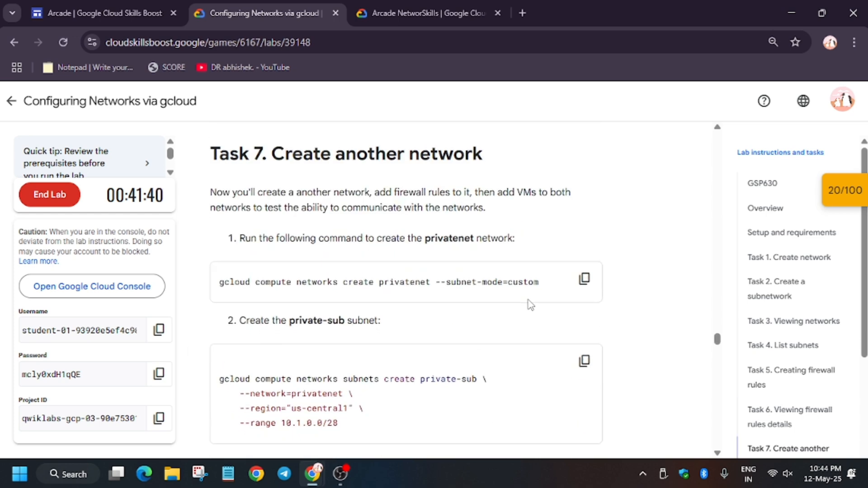
pyautogui.click(584, 279)
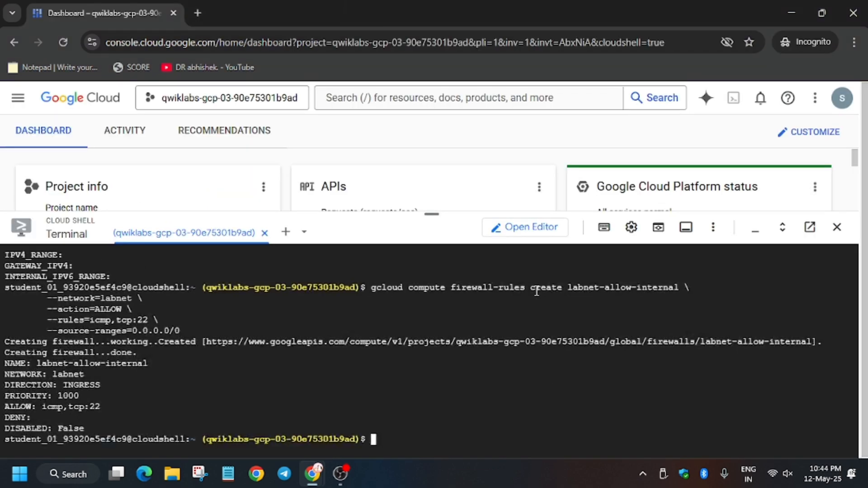
pyautogui.click(260, 13)
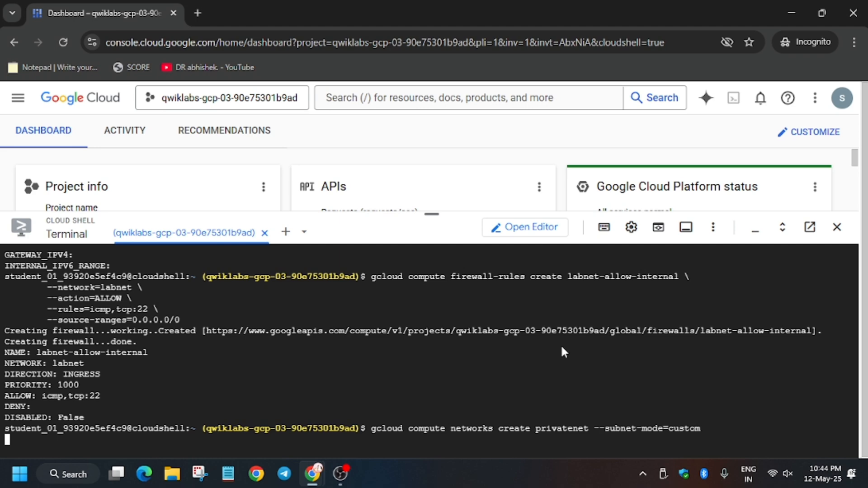
pyautogui.moveTo(558, 344)
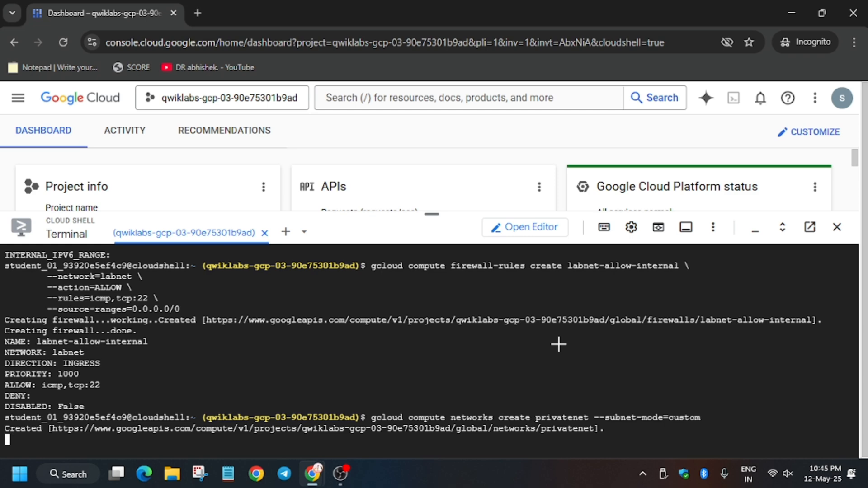
pyautogui.scroll(-3)
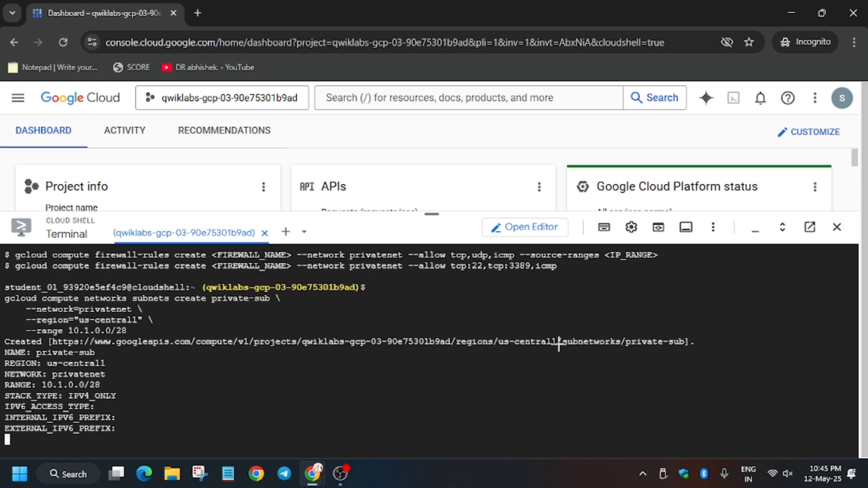
# Step: Run the privatenet-deny firewall command denying icmp and tcp:22, then return to the lab
pyautogui.click(261, 12)
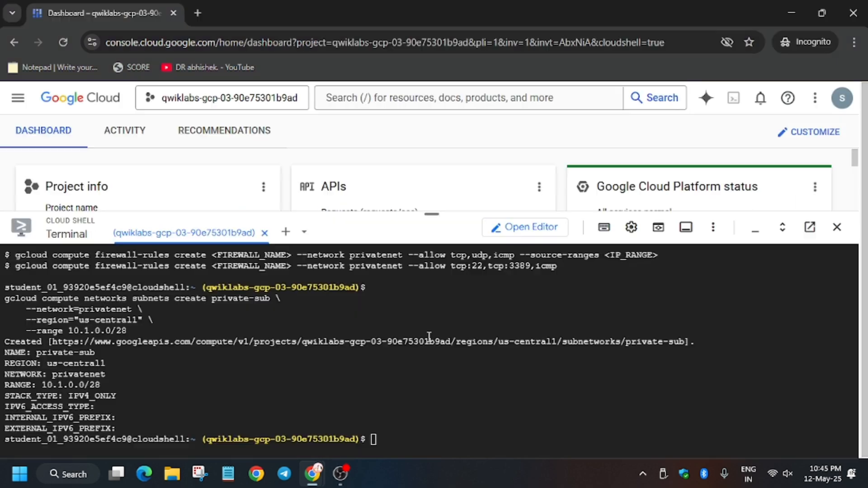
pyautogui.moveTo(603, 324)
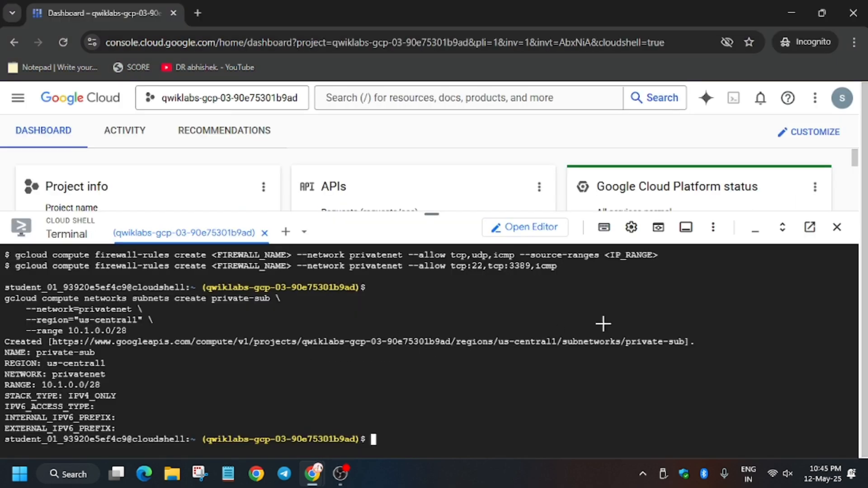
pyautogui.click(258, 13)
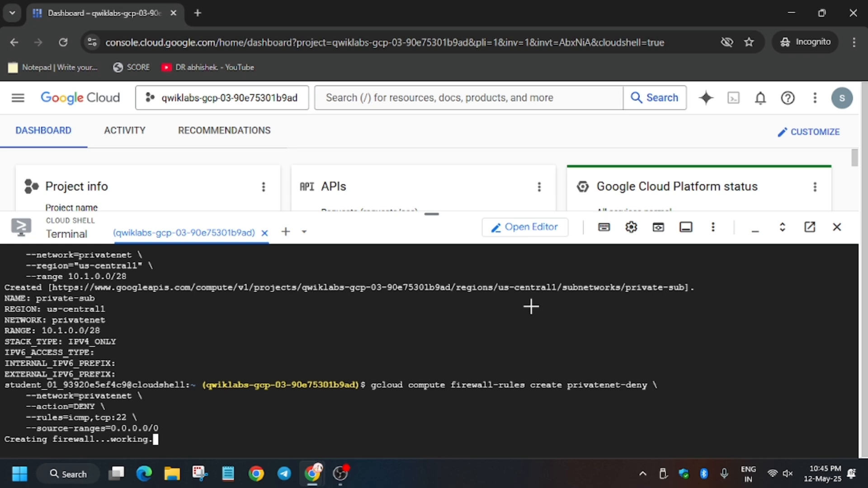
pyautogui.click(257, 13)
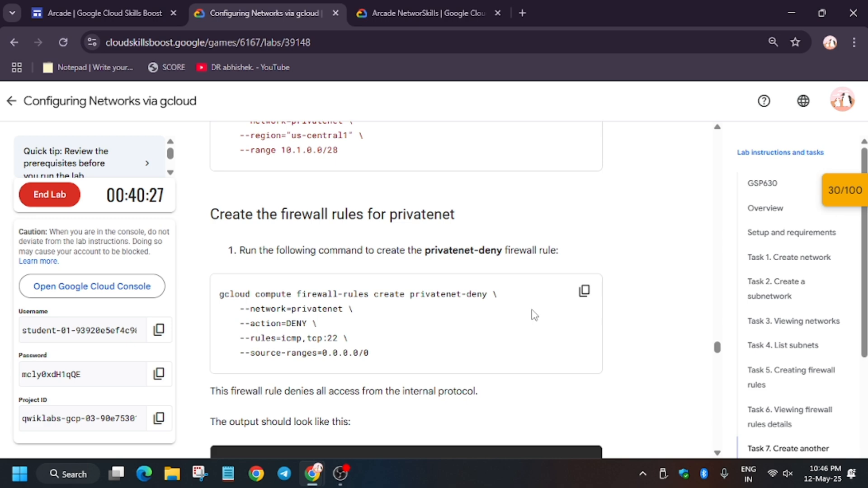
# Step: List firewall rules sorted by network with gcloud compute firewall-rules list --sort-by=NETWORK
pyautogui.scroll(-3)
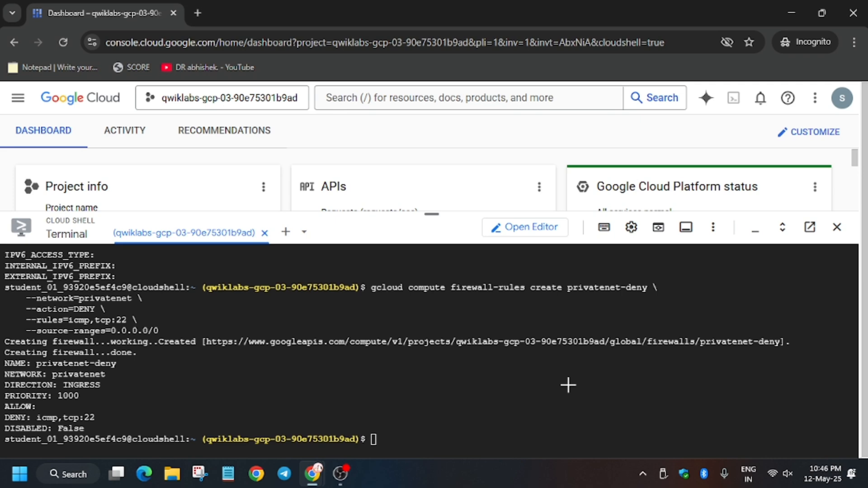
pyautogui.write('gcloud compute firewall-rules list --sort-by=NETWORK')
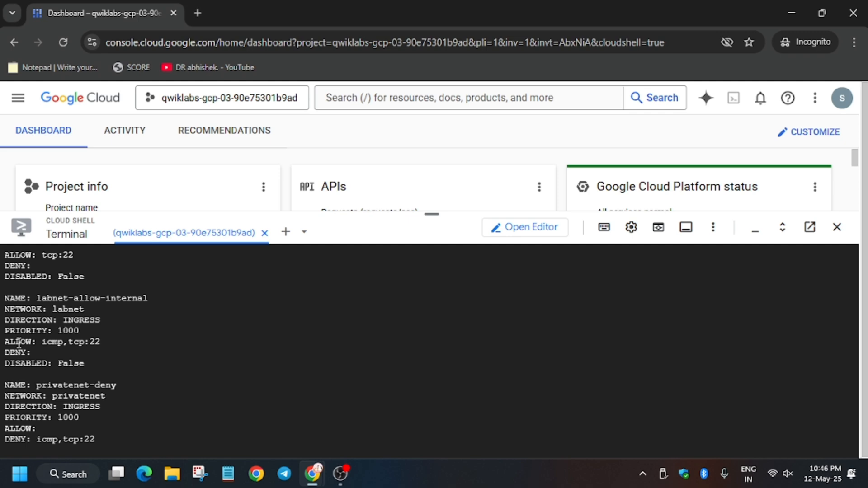
pyautogui.click(260, 13)
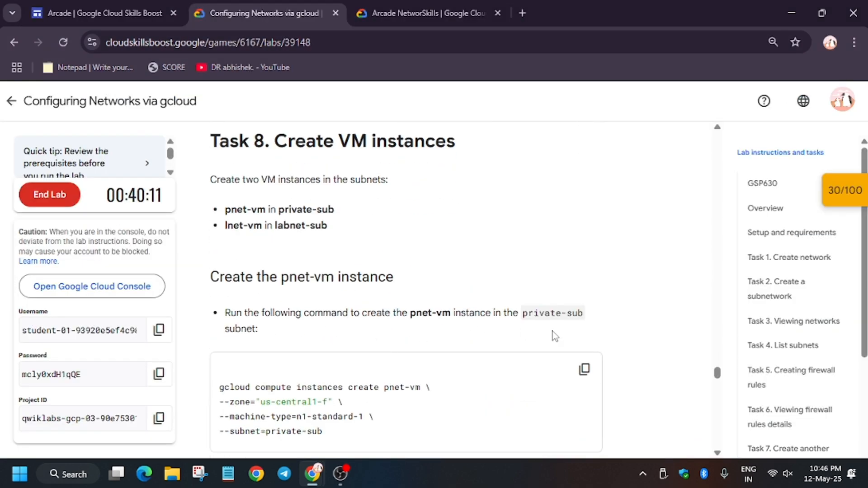
pyautogui.click(584, 369)
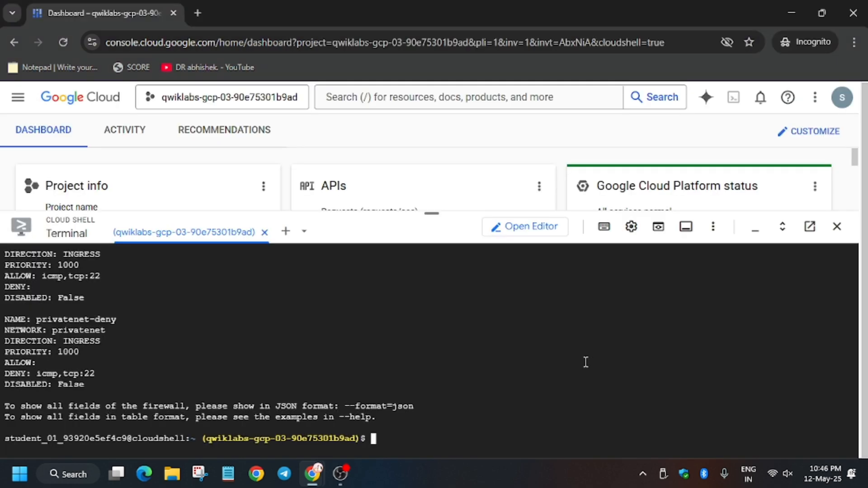
pyautogui.click(260, 13)
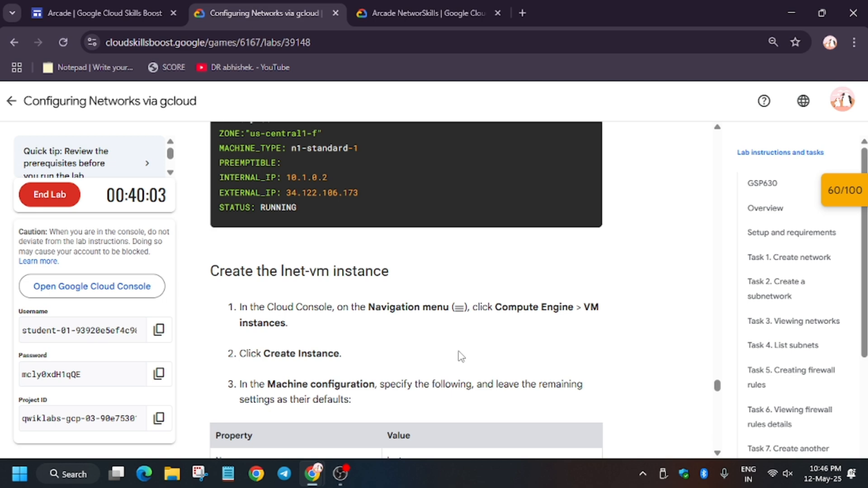
pyautogui.scroll(-3)
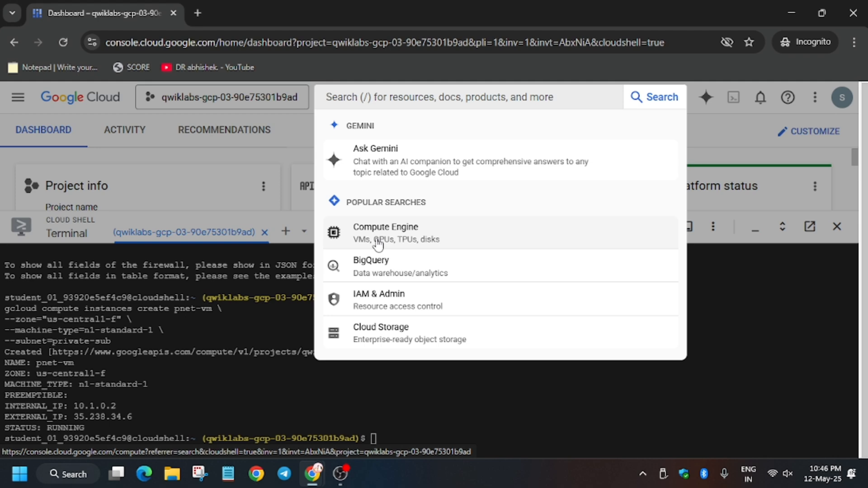
# Step: Go to Compute Engine, searching the console for COMPUTE, to begin creating lnet-vm
pyautogui.click(385, 233)
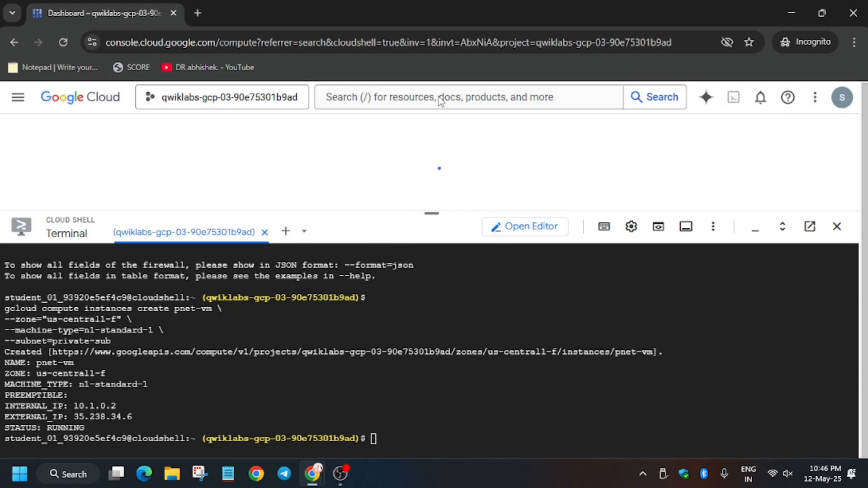
pyautogui.click(443, 97)
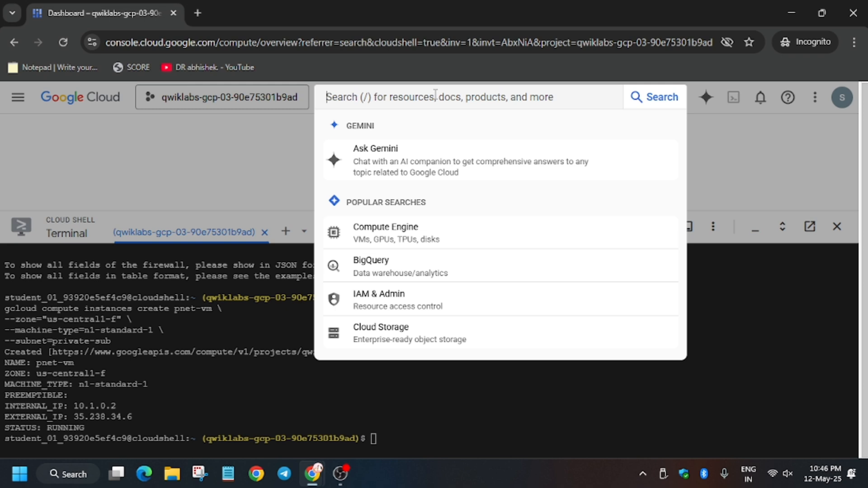
pyautogui.write('COMPUTE')
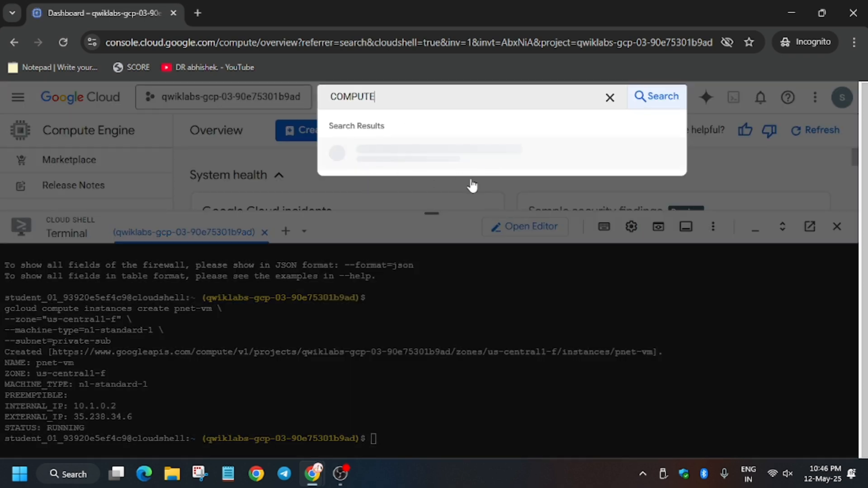
pyautogui.write('.targethttpsproxy')
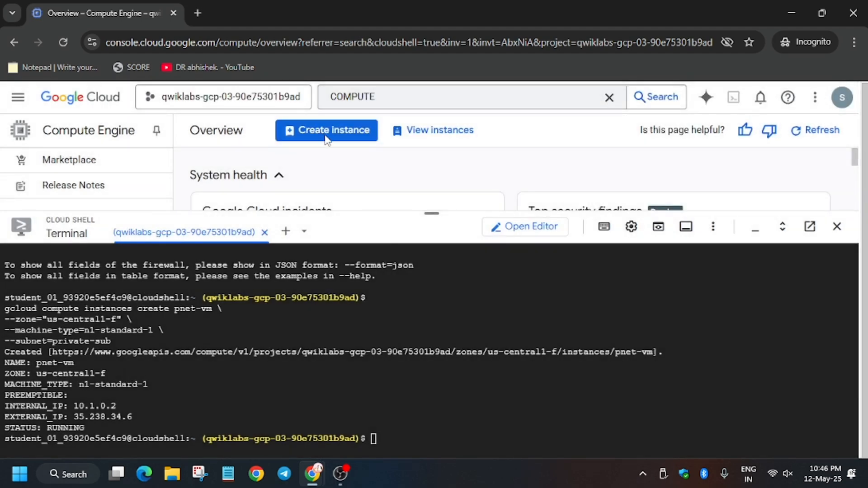
pyautogui.moveTo(326, 130)
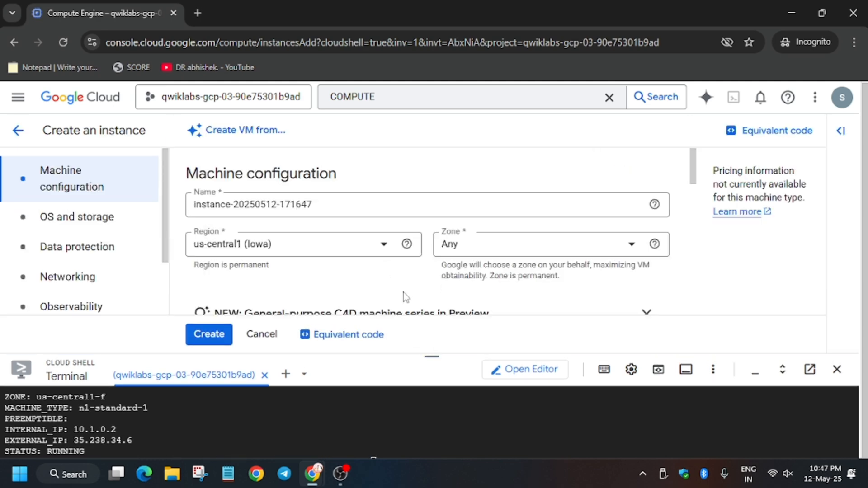
# Step: Dismiss the templates tip and name the instance lnet-vm in zone us-central1-f
pyautogui.click(260, 12)
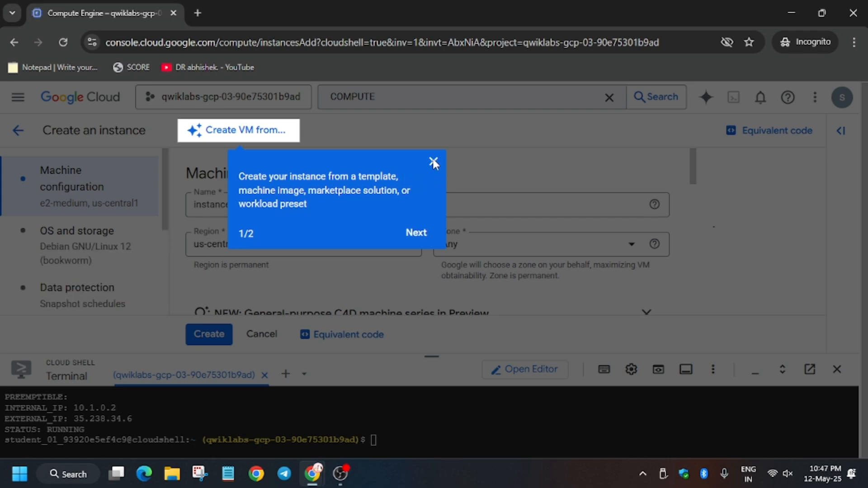
pyautogui.click(435, 162)
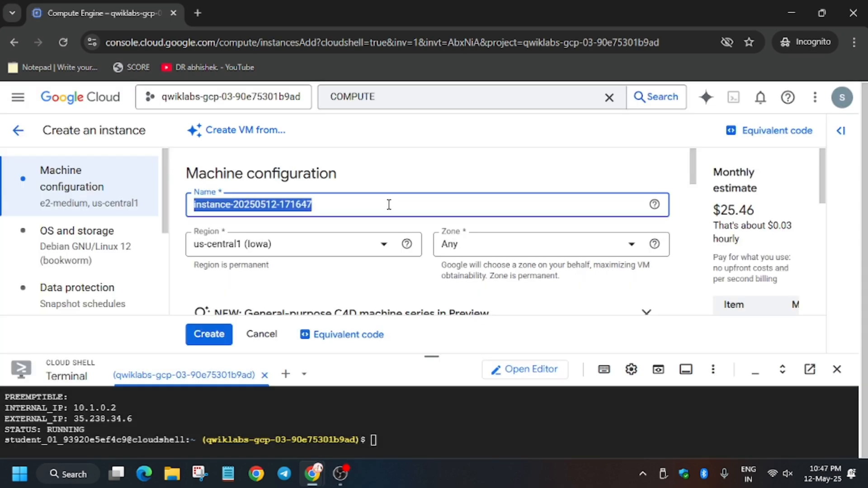
pyautogui.click(260, 13)
pyautogui.write('lnet-vm')
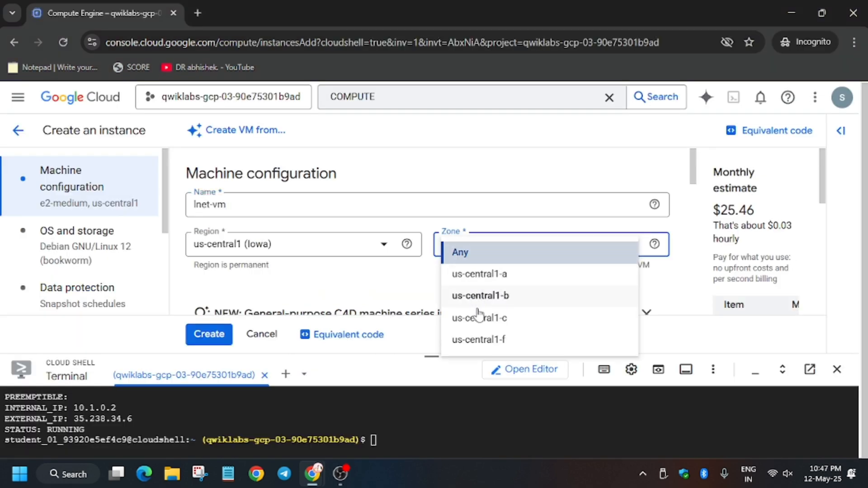
pyautogui.click(261, 13)
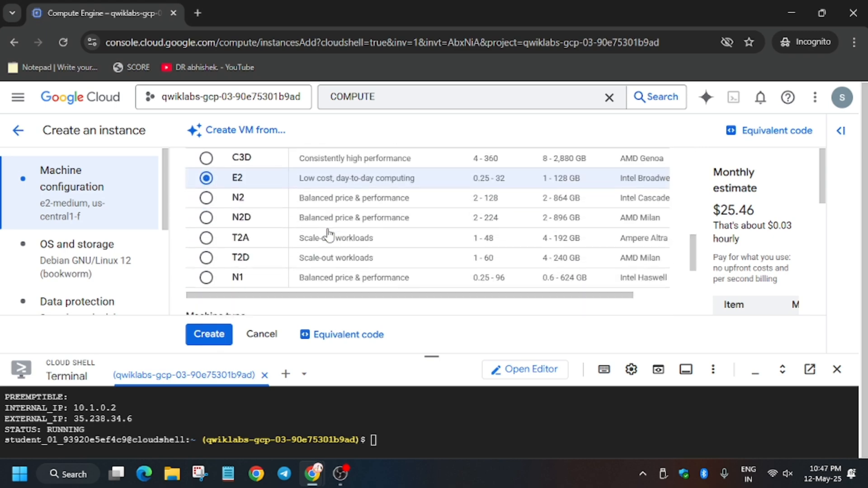
# Step: Set the machine to N1 series, n1-standard-1, and expand advanced configurations
pyautogui.click(207, 256)
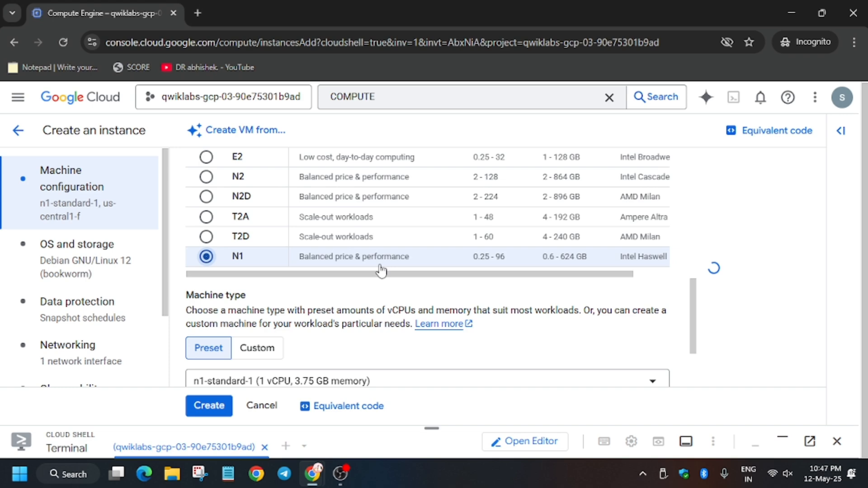
pyautogui.scroll(-3)
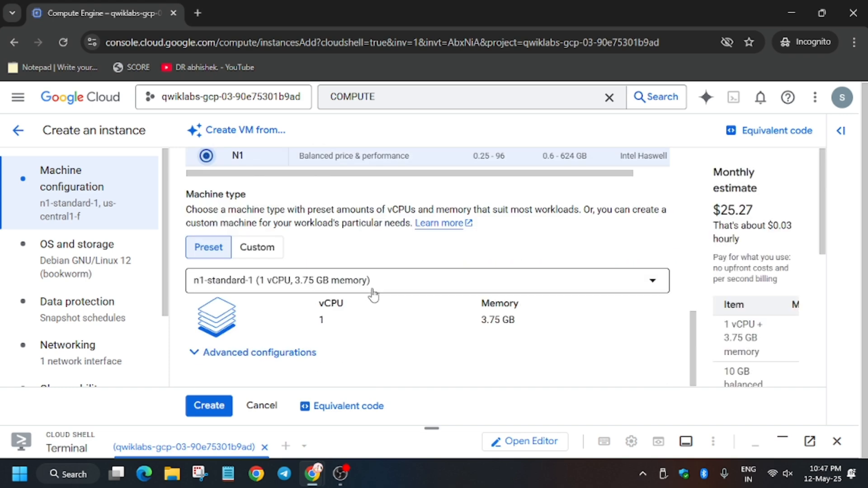
pyautogui.click(261, 13)
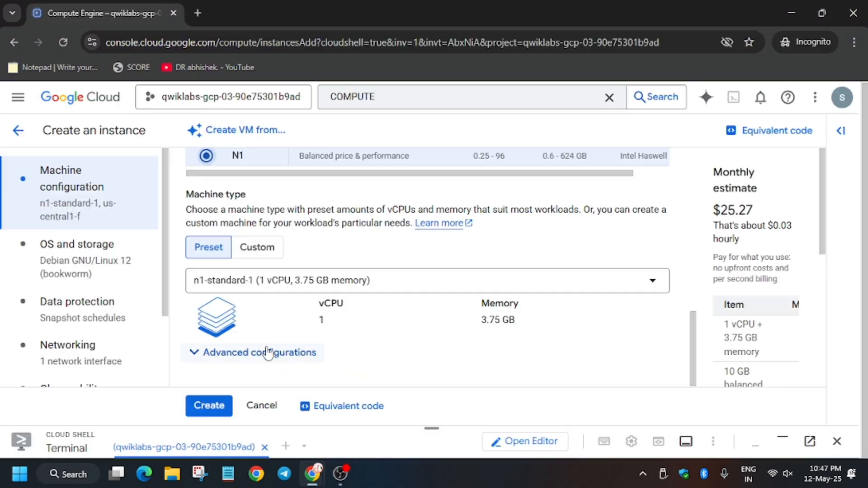
pyautogui.click(252, 353)
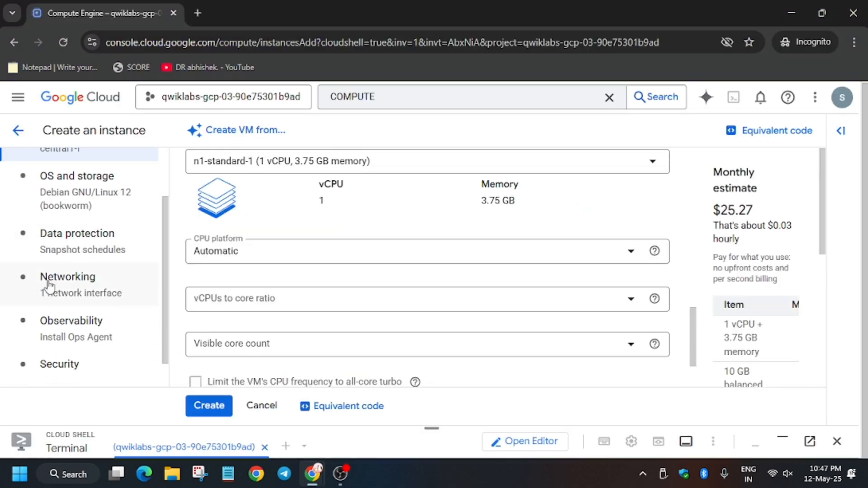
# Step: Put lnet-vm on the labnet network with subnet labnet-sub and create the instance
pyautogui.click(67, 276)
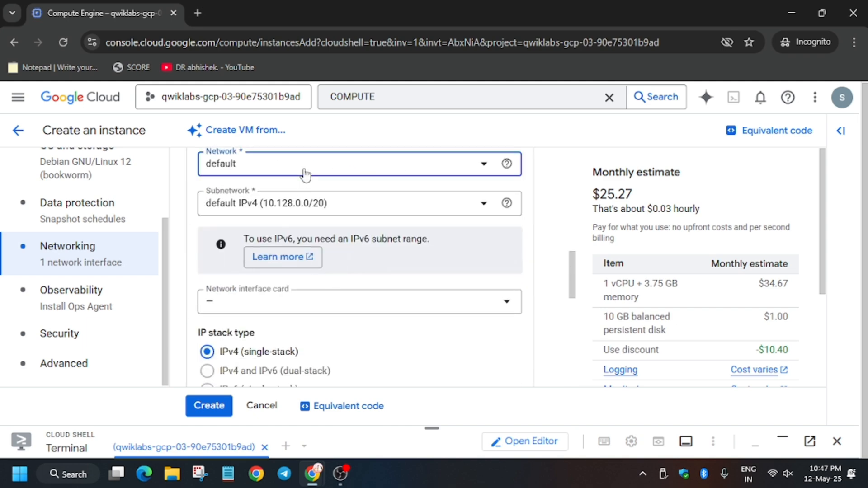
pyautogui.click(359, 163)
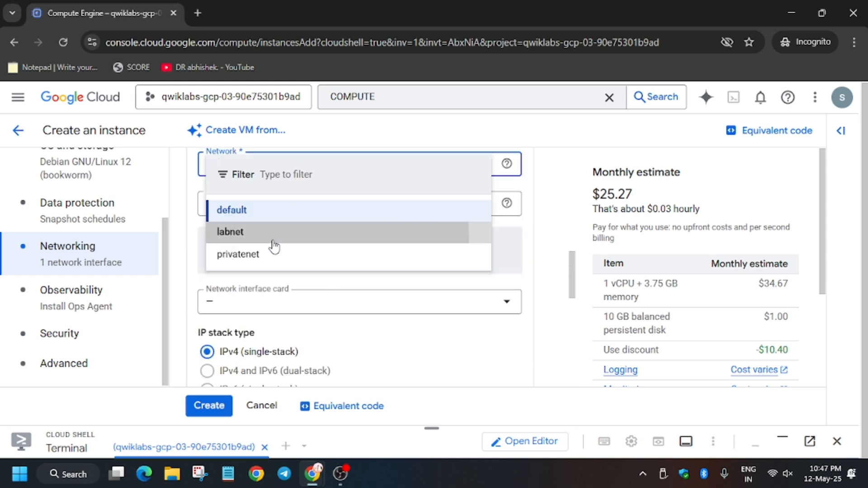
pyautogui.click(260, 12)
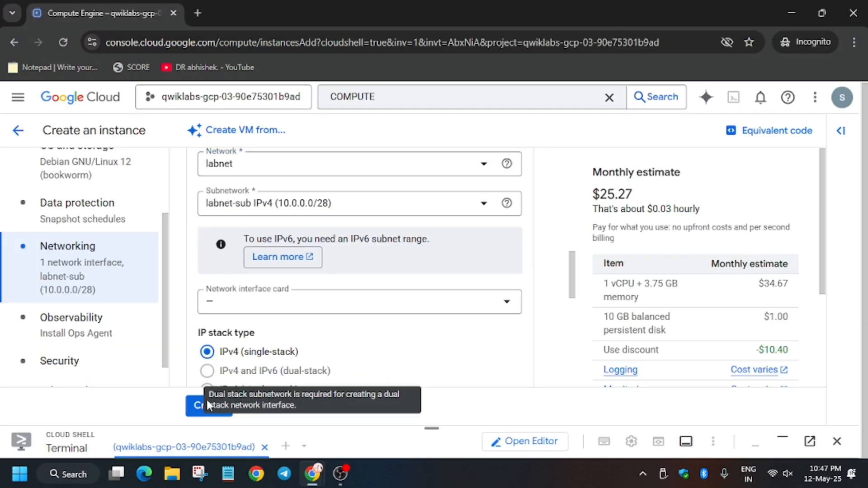
pyautogui.click(209, 406)
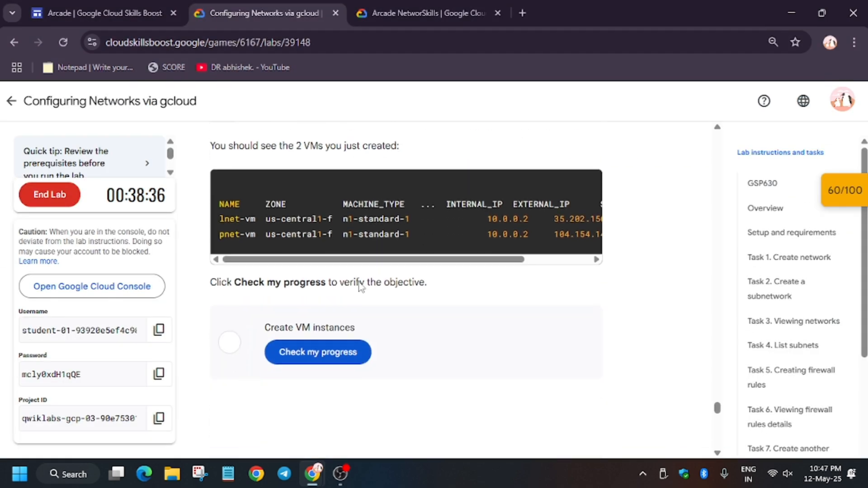
# Step: Pass the Create VM instances progress check and return to the GSP630 lab overview
pyautogui.click(317, 352)
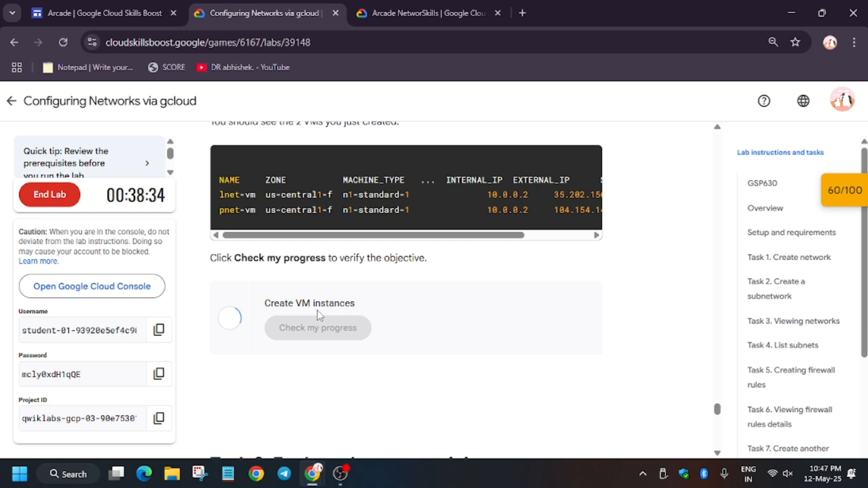
pyautogui.click(317, 328)
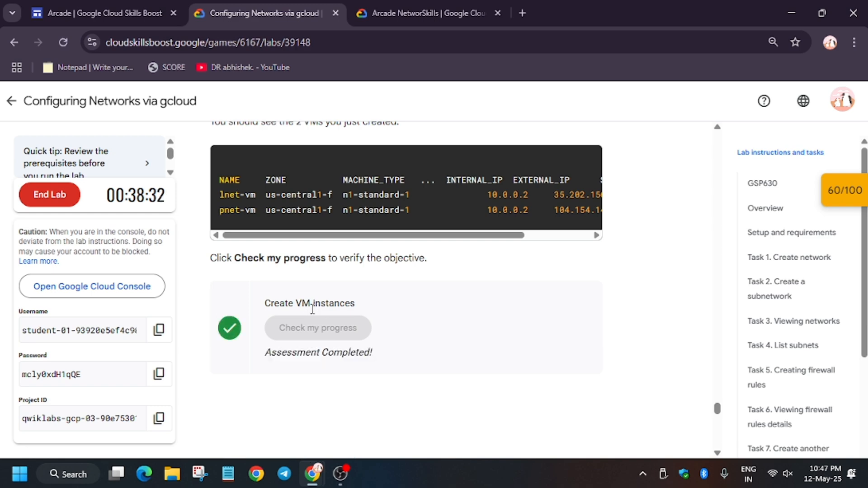
pyautogui.click(762, 183)
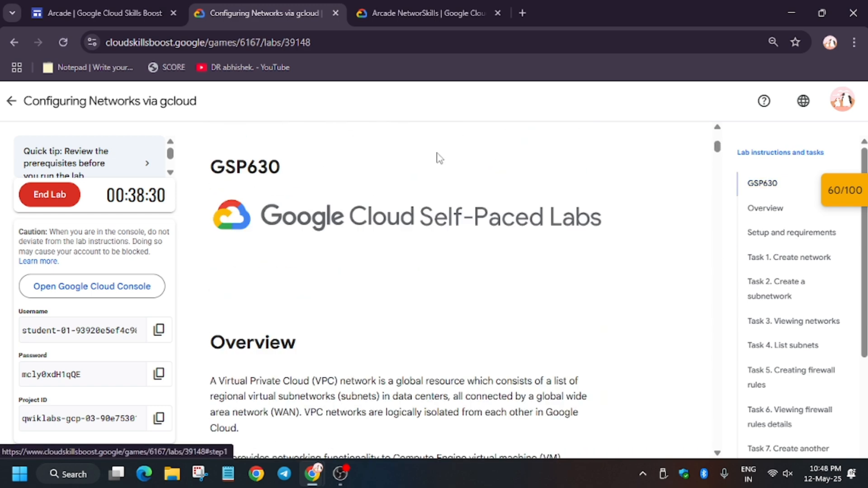